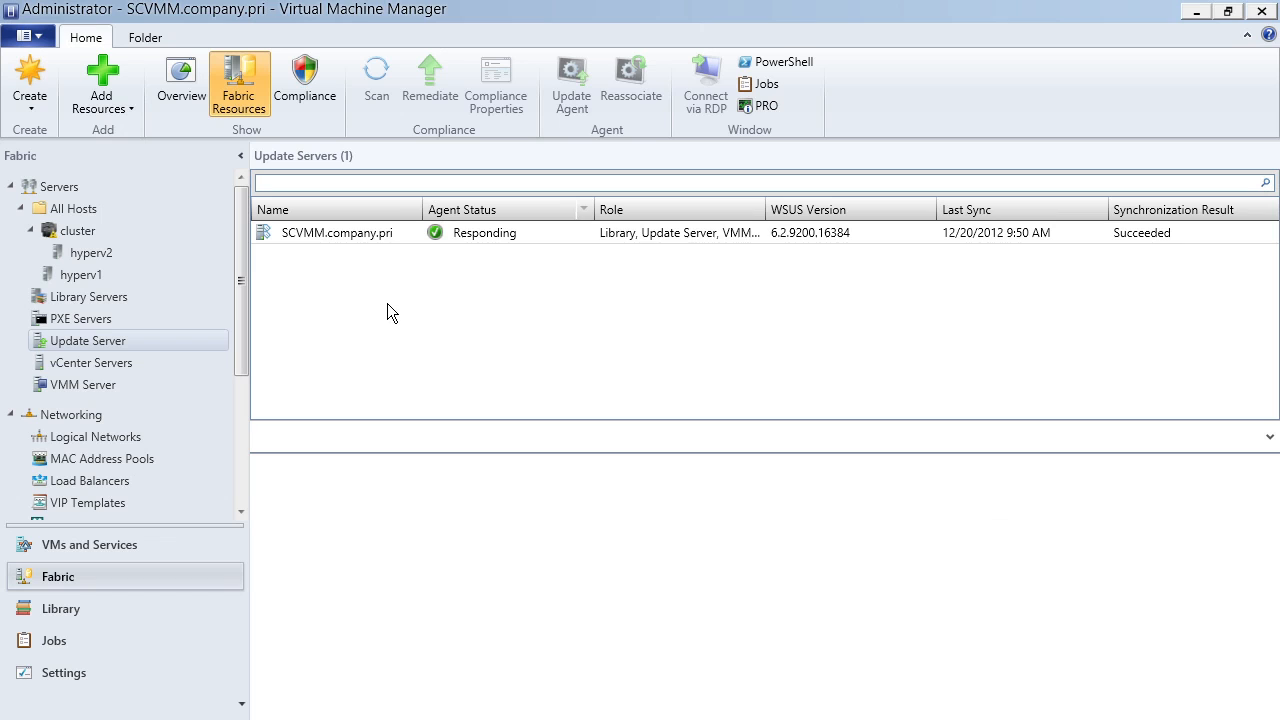
mouse_move(135, 342)
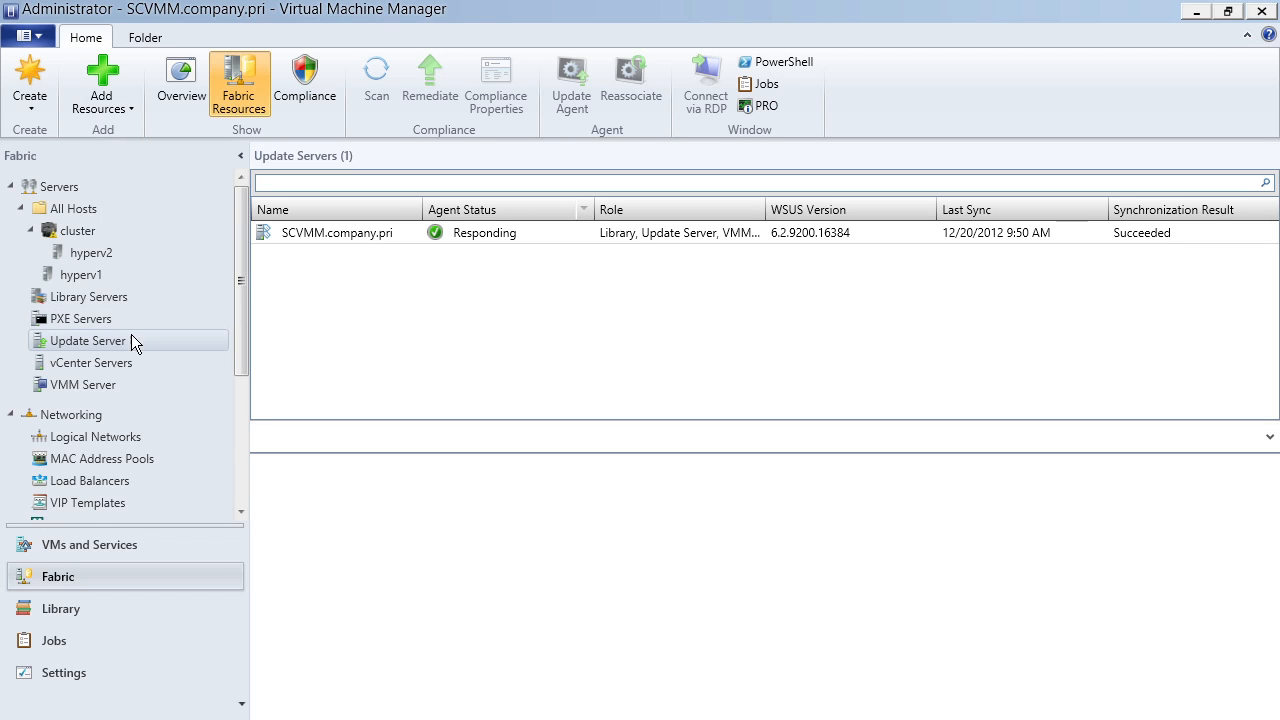
mouse_move(333, 244)
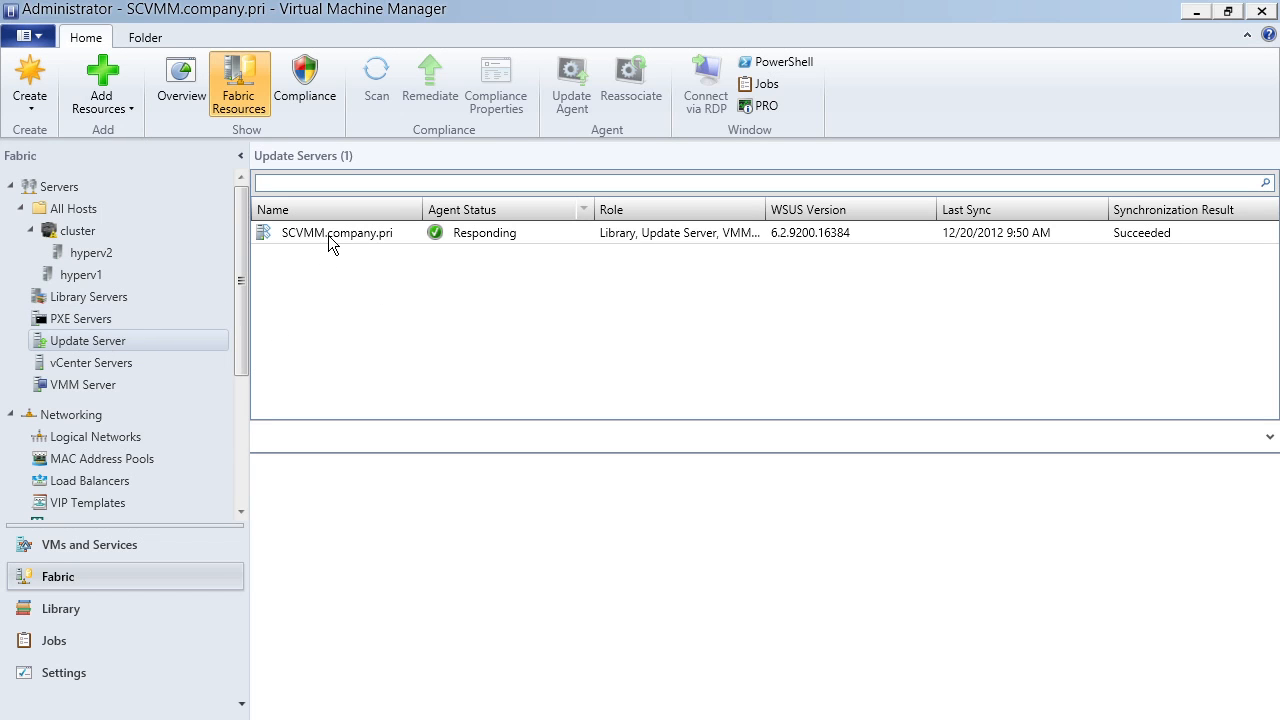
Show the SCVMM.company.pri update server's agent status and last synchronization details.
right_click(337, 232)
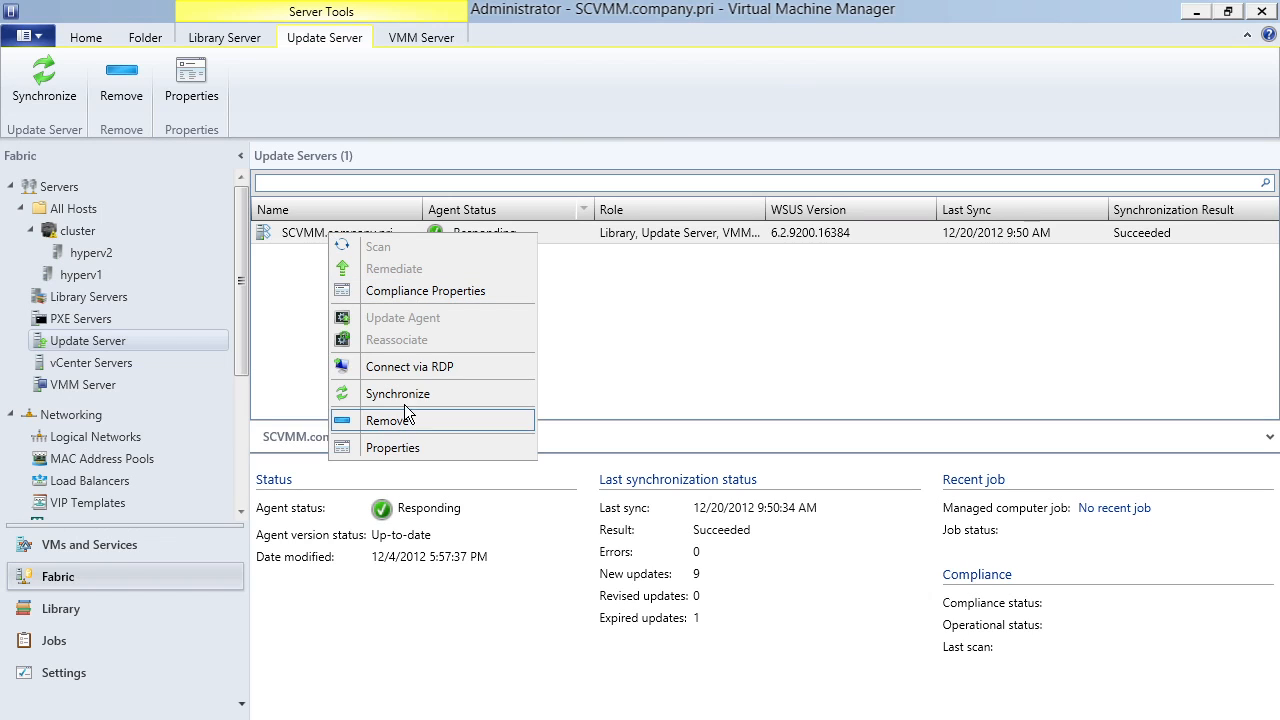
mouse_move(398, 393)
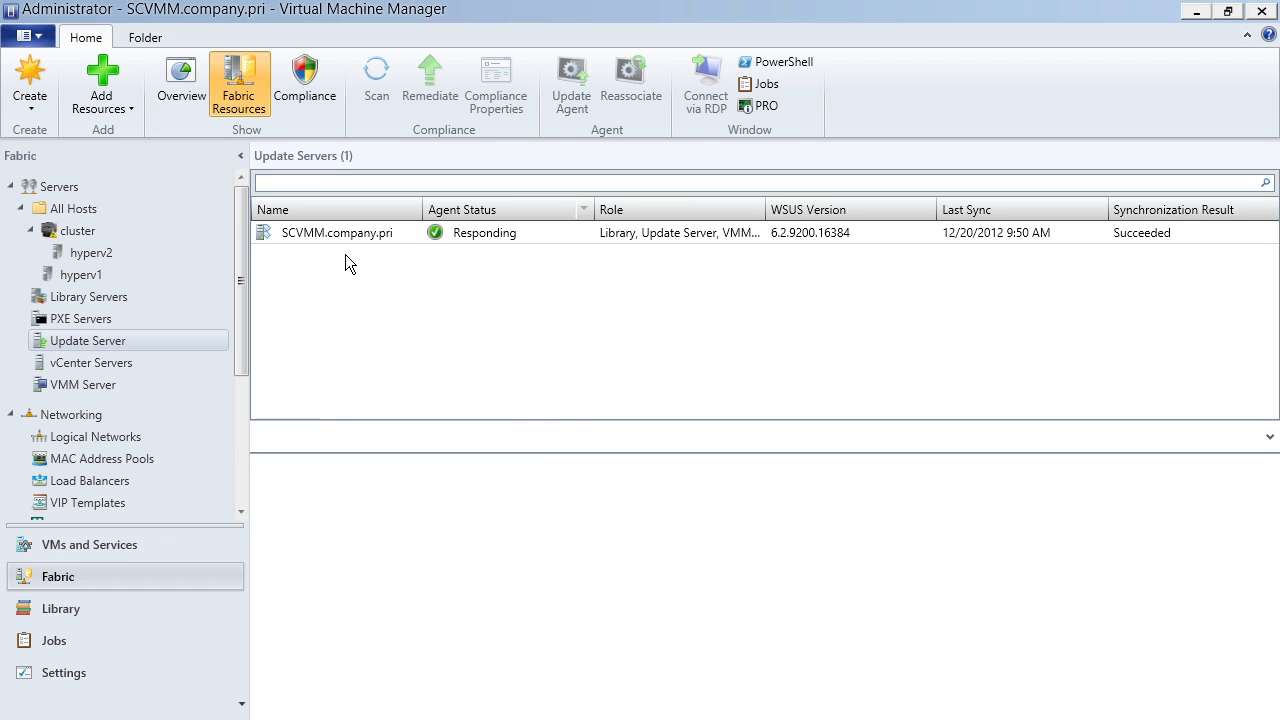
left_click(337, 232)
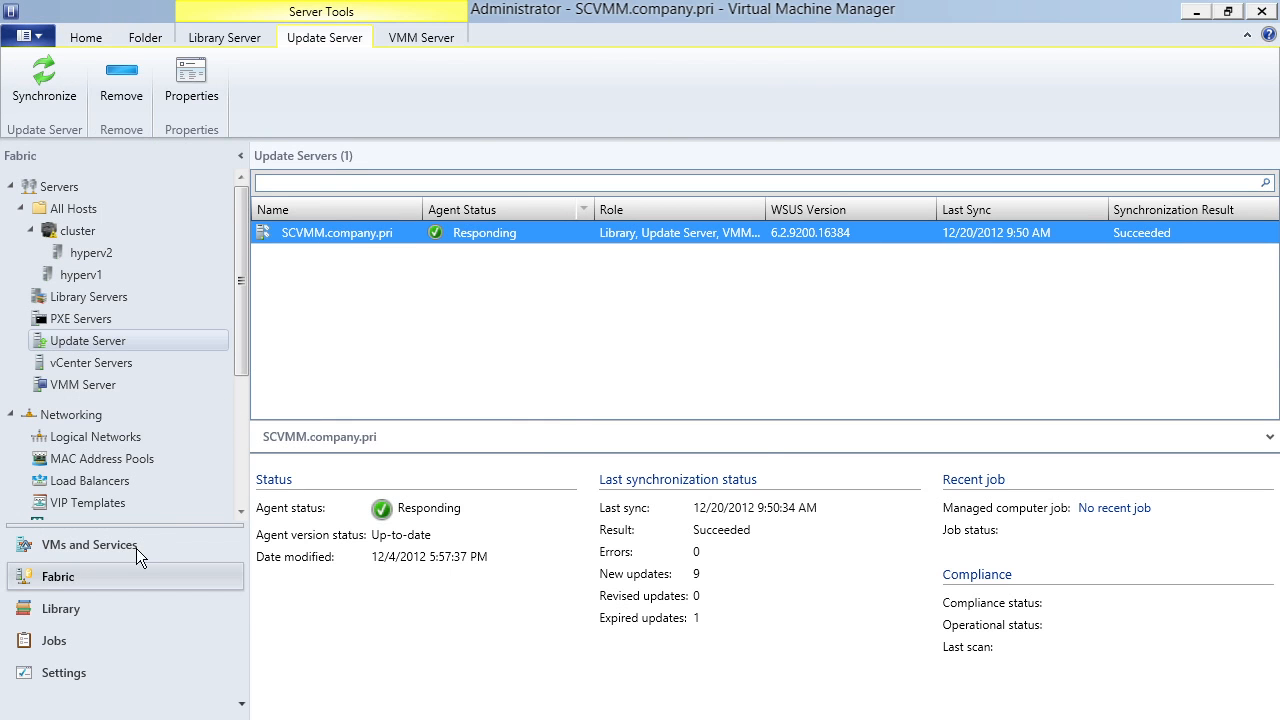
List the ten security updates in the Library's Update Catalog, including MS12-074 .NET Framework 3.5.
left_click(60, 608)
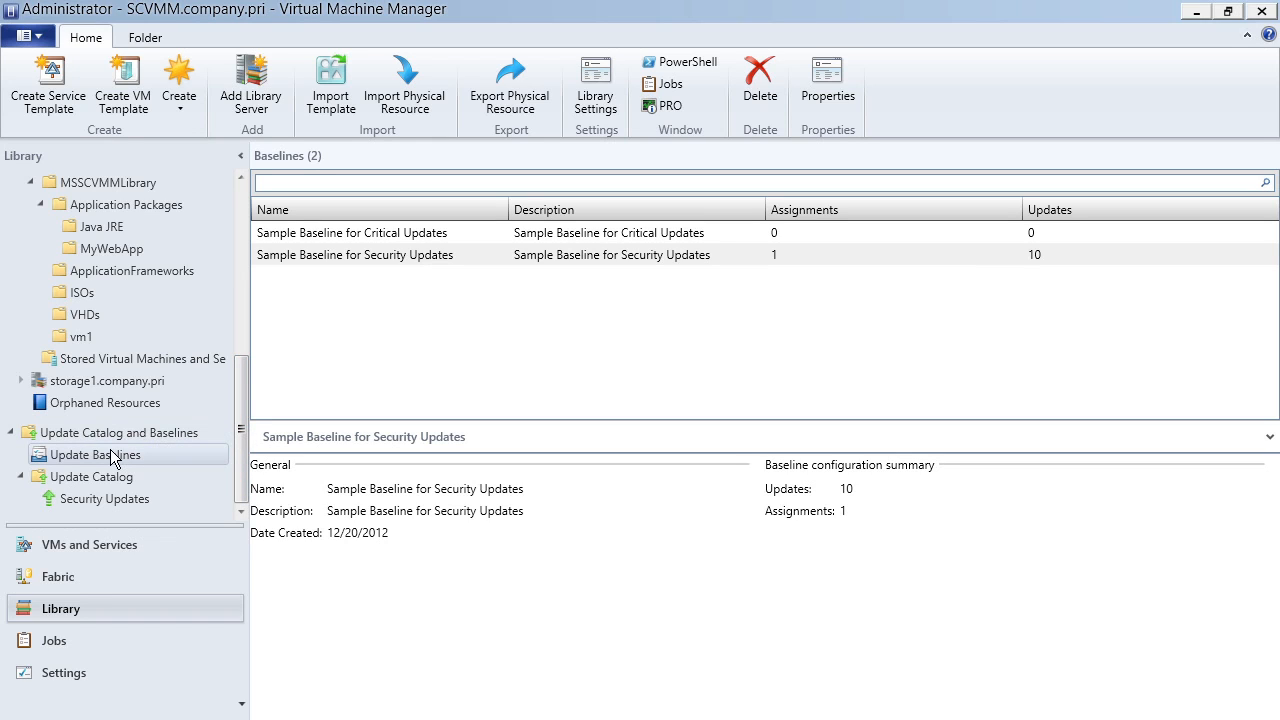
mouse_move(368, 322)
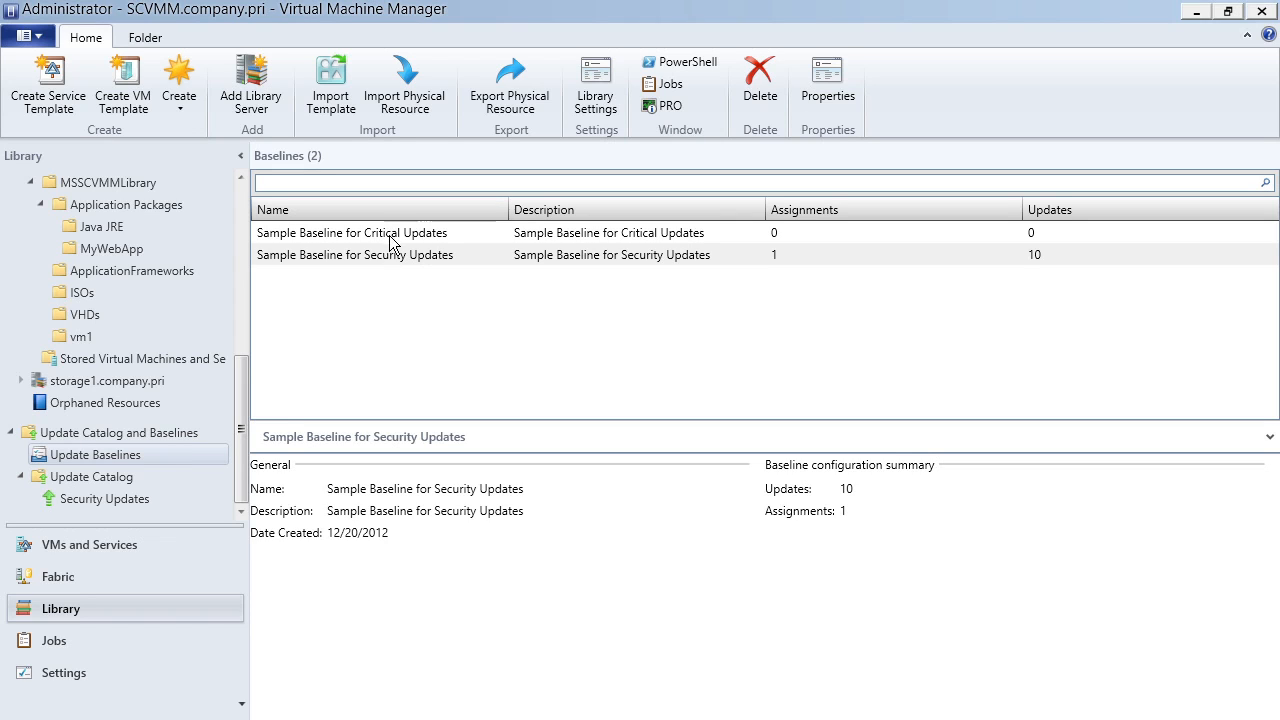
mouse_move(1030, 240)
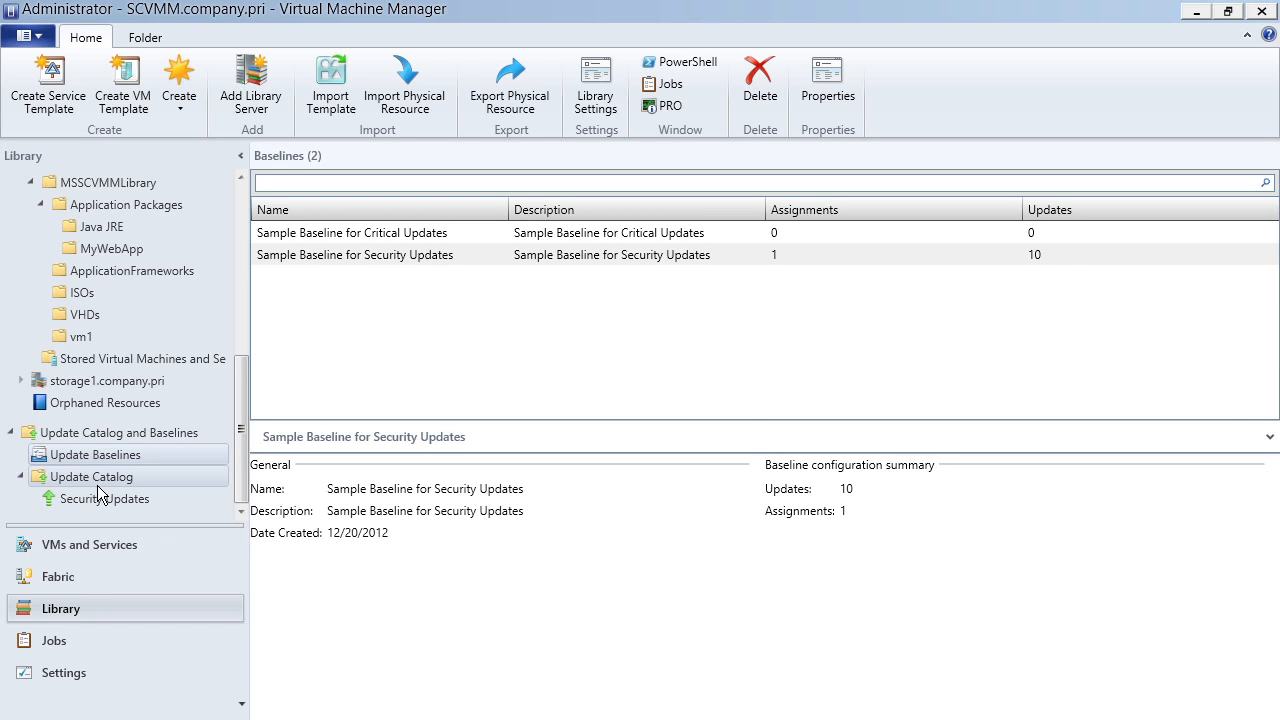
left_click(104, 498)
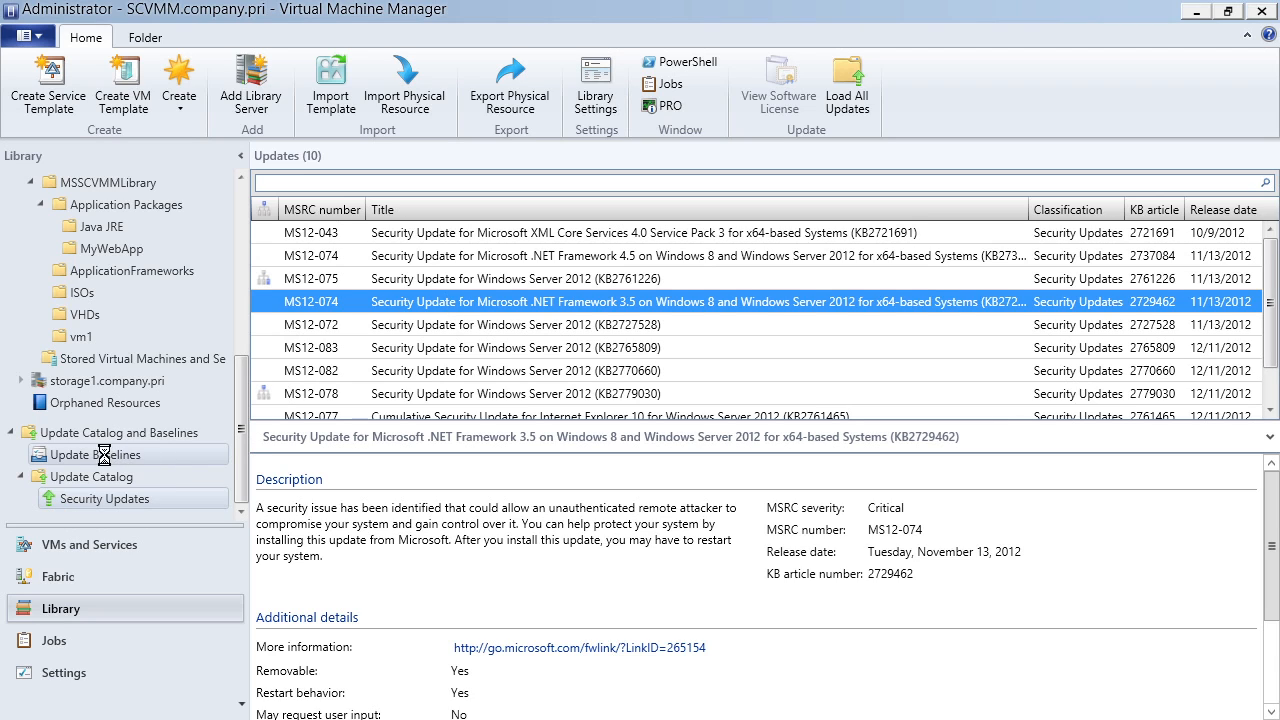
right_click(332, 254)
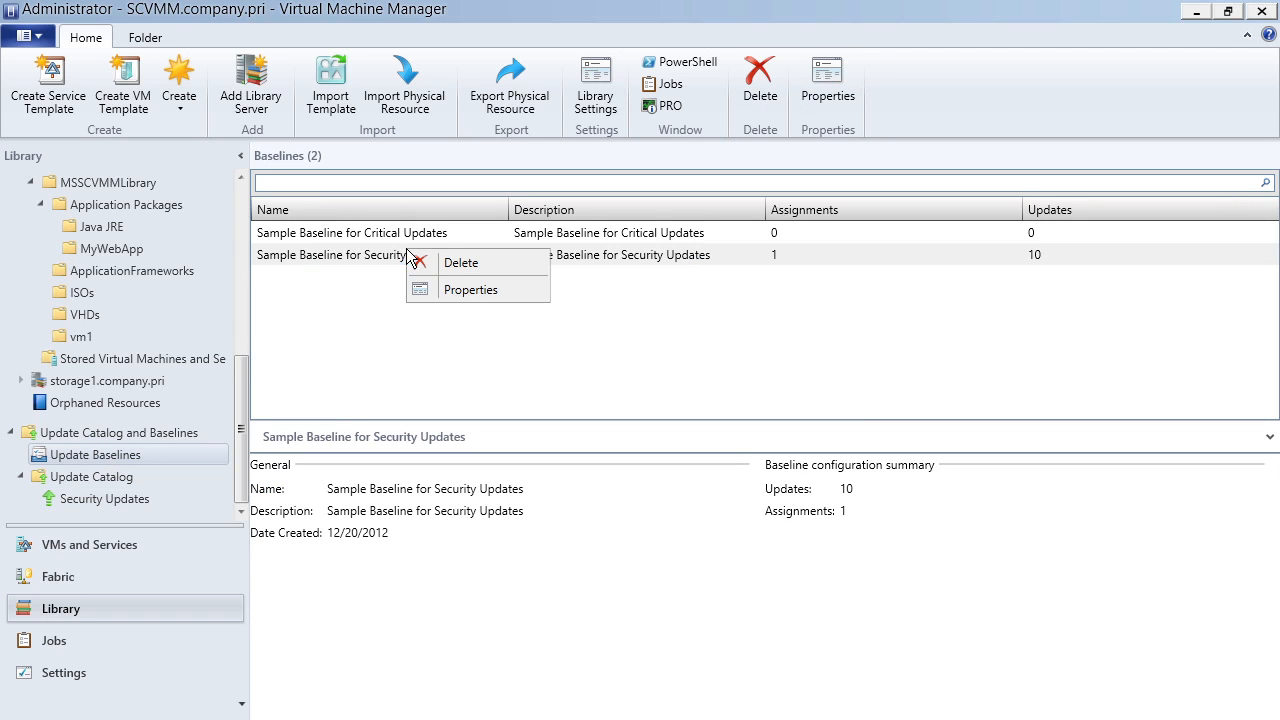
left_click(470, 289)
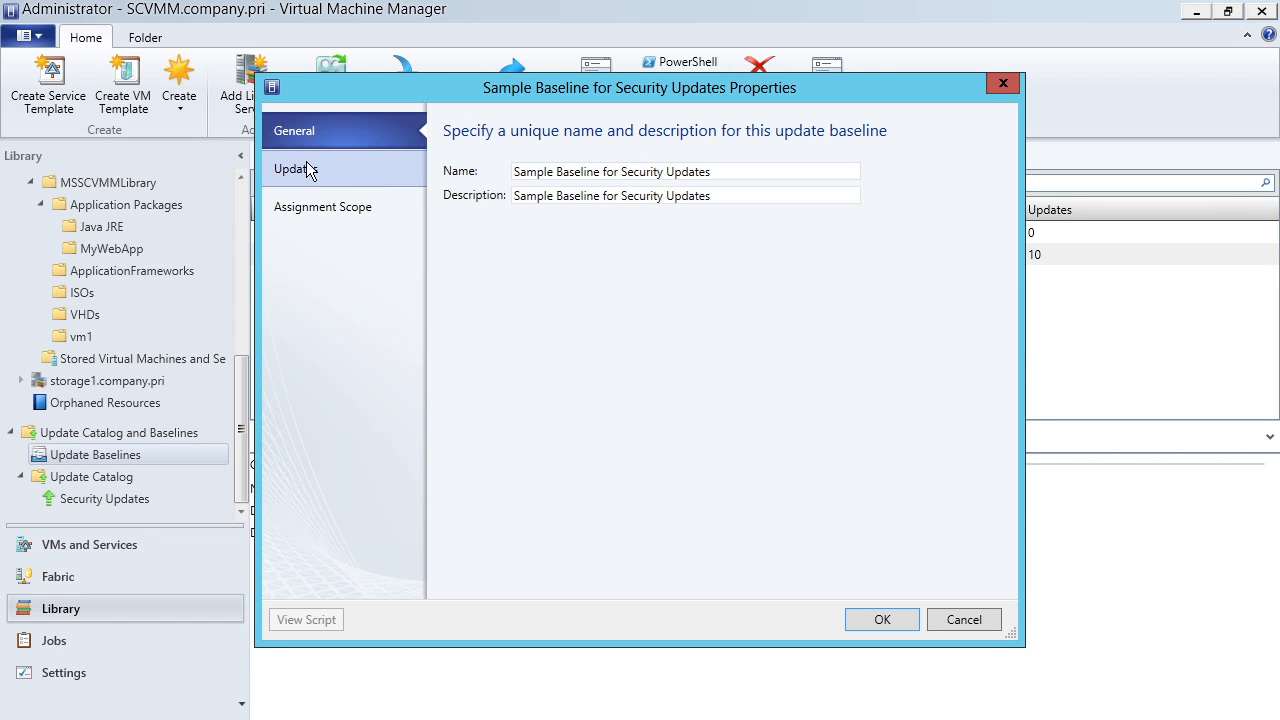
left_click(294, 168)
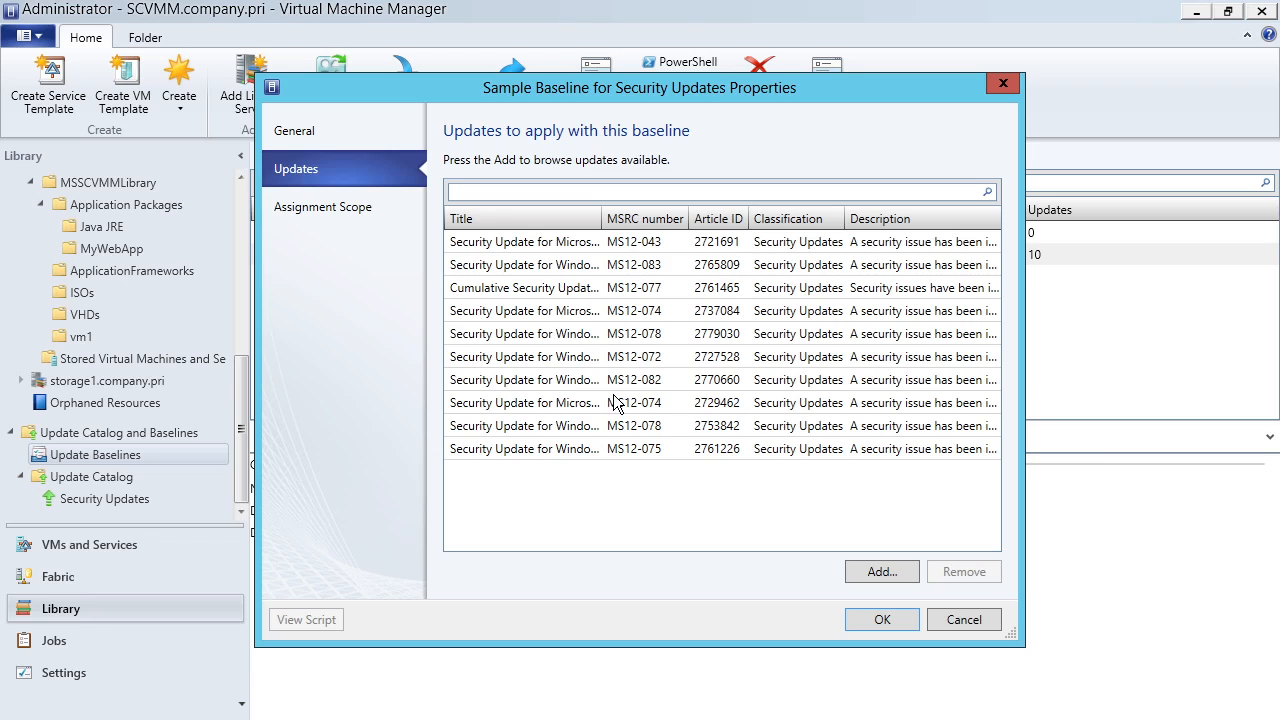
left_click(322, 206)
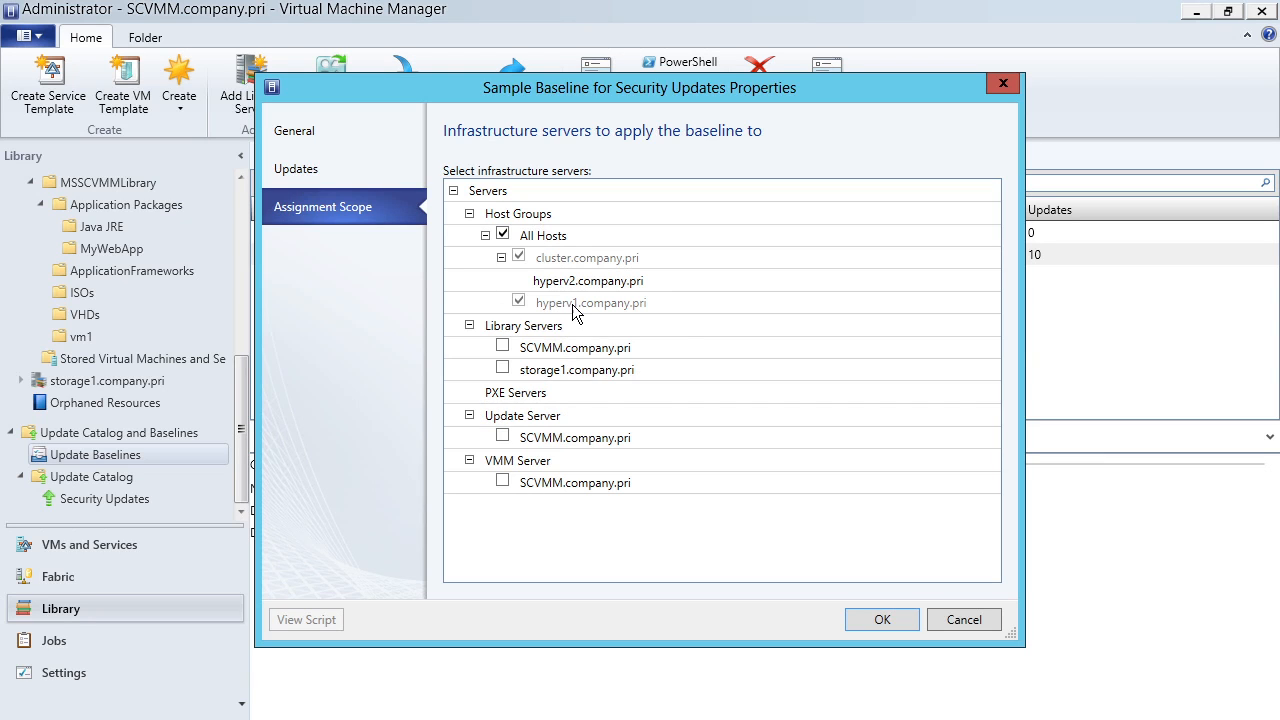
mouse_move(650, 425)
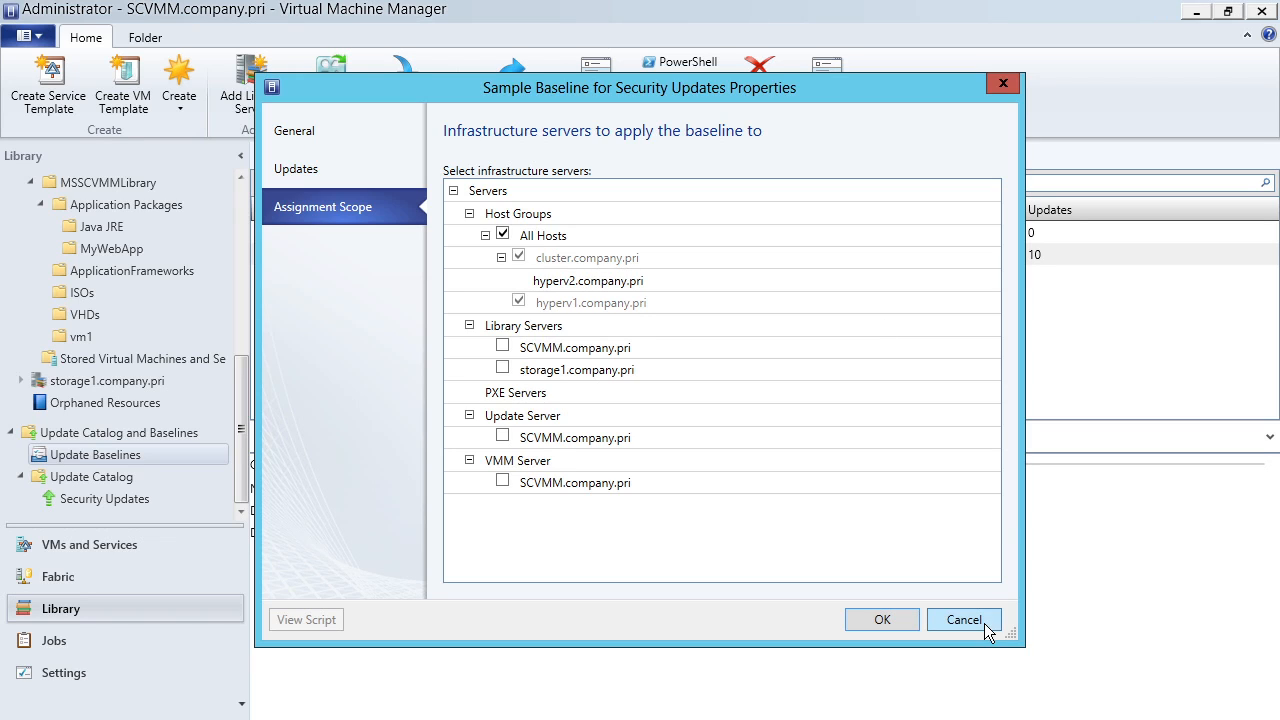
mouse_move(1022, 588)
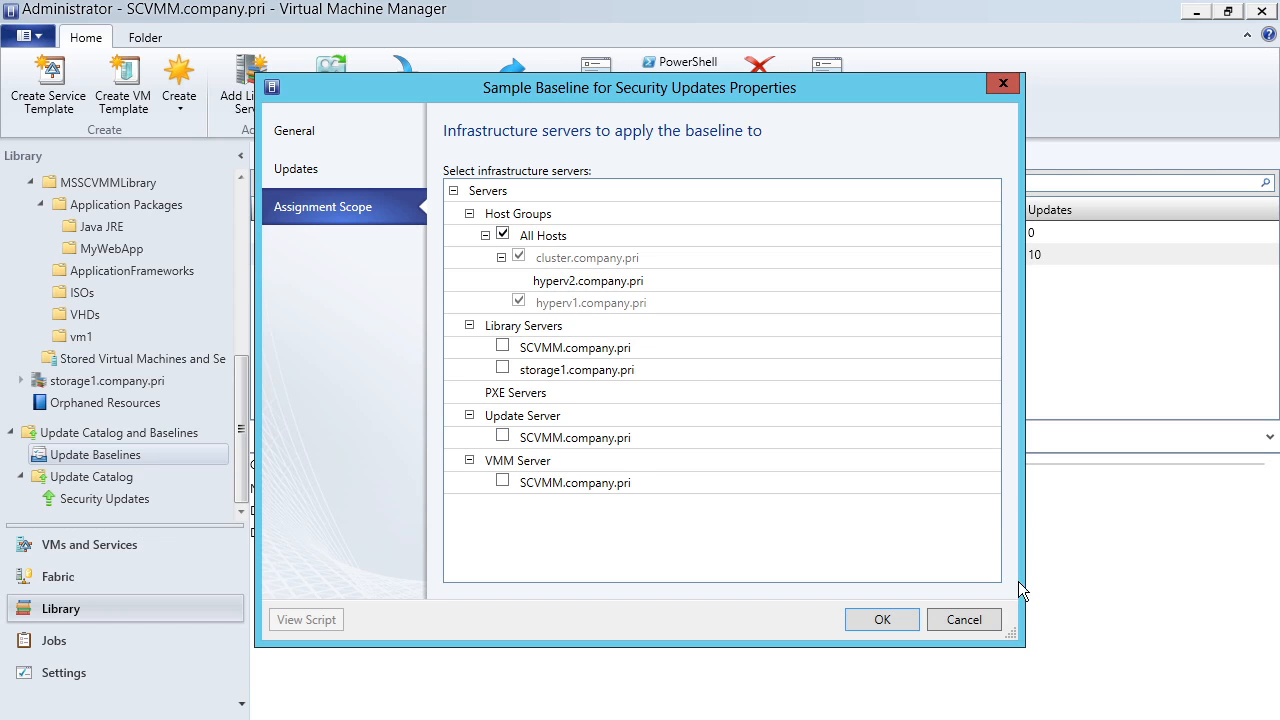
left_click(882, 619)
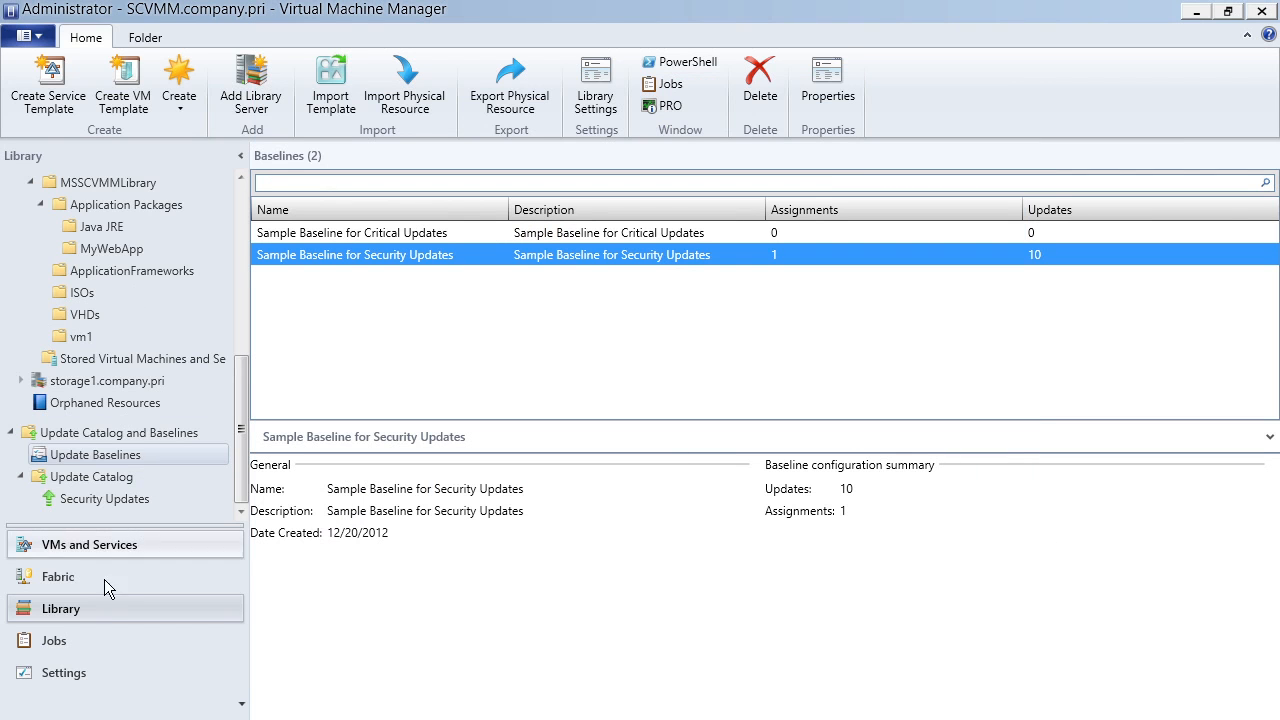
Show host hyperv2 in the Fabric Compliance view with its security baseline status Unknown.
left_click(58, 576)
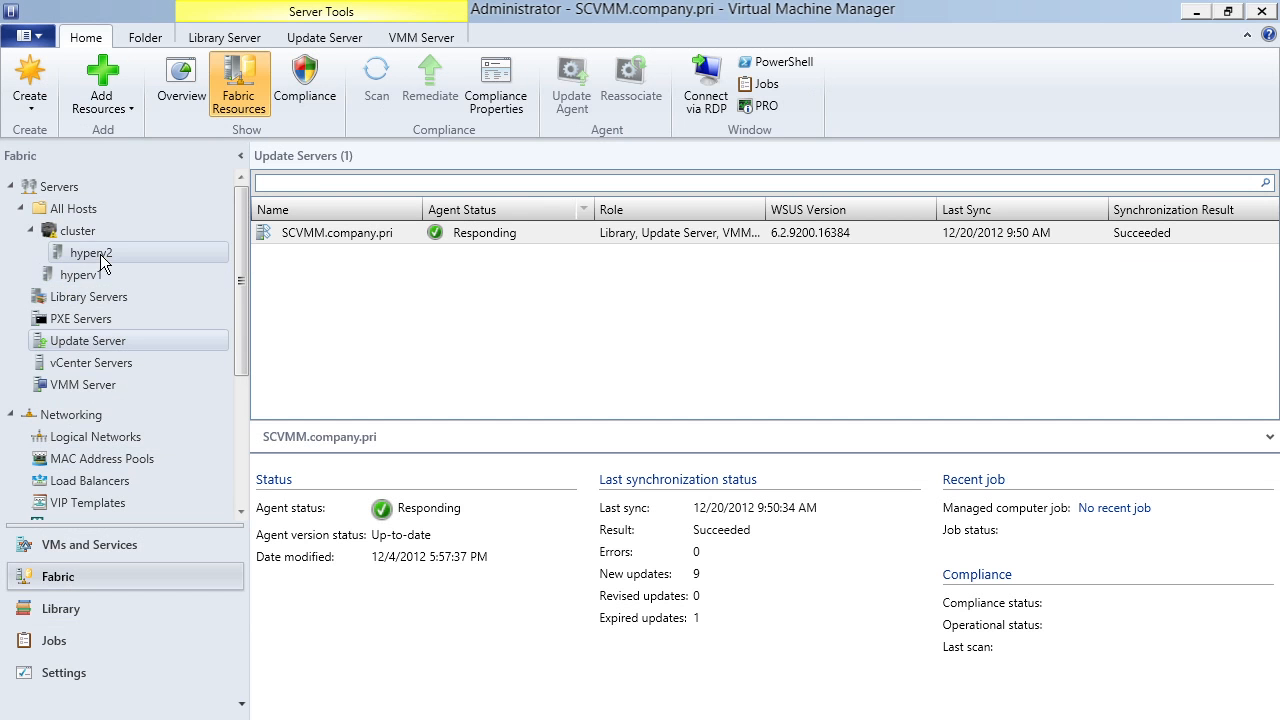
left_click(91, 252)
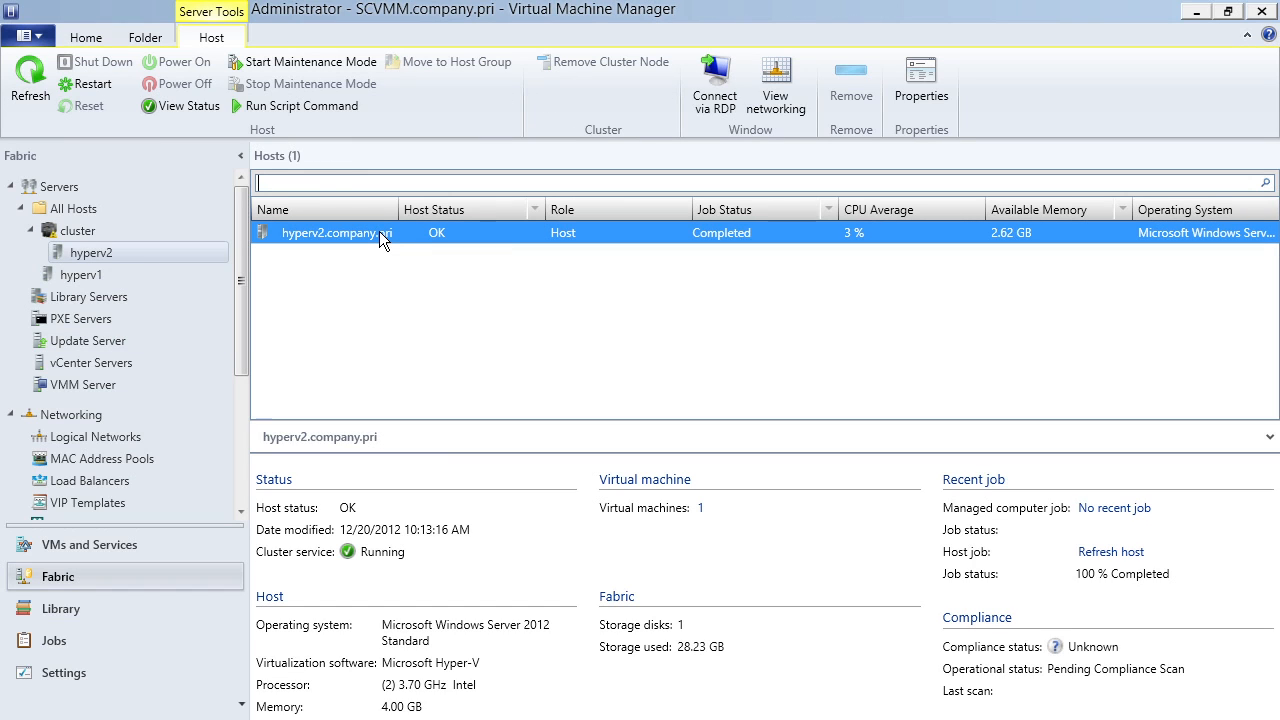
left_click(86, 37)
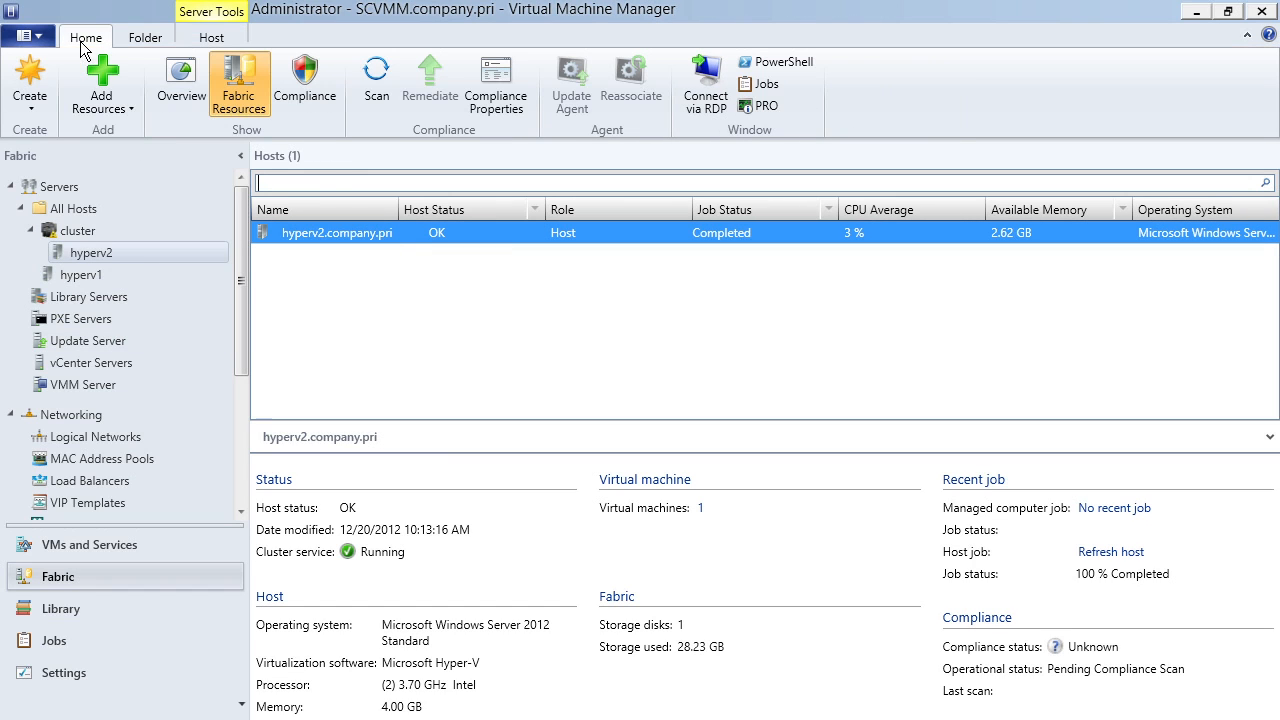
mouse_move(376, 83)
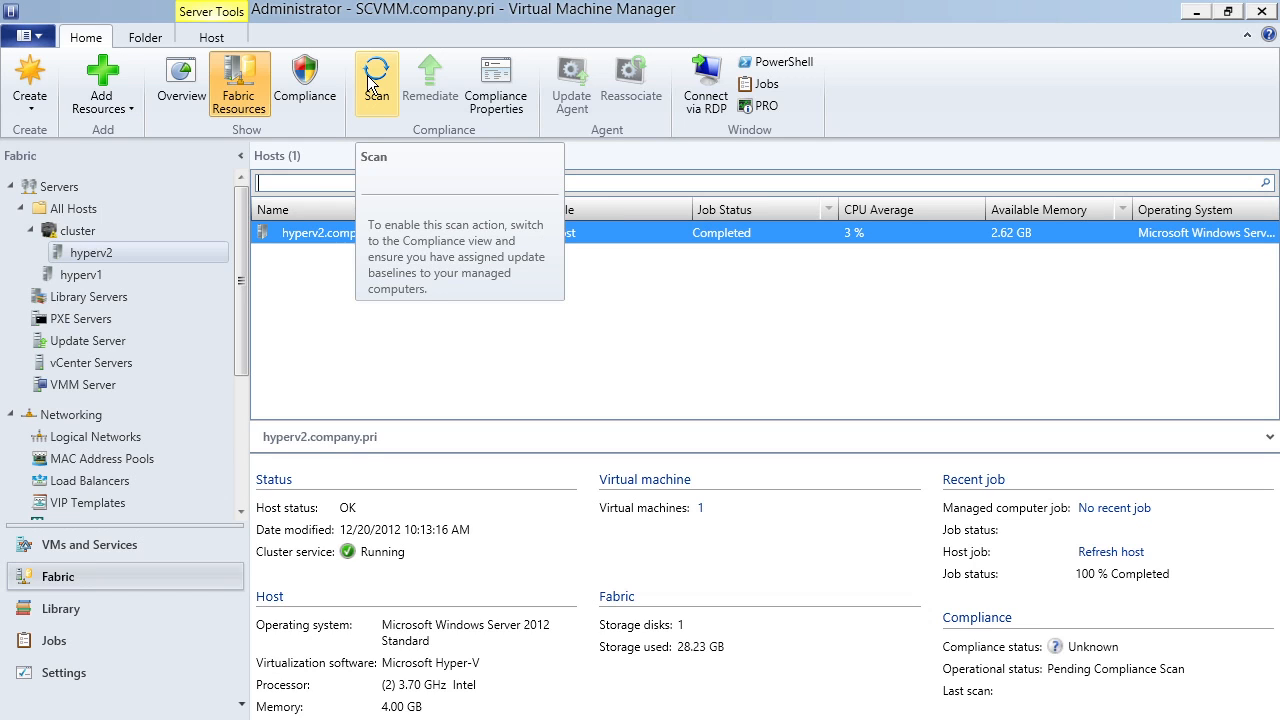
left_click(305, 82)
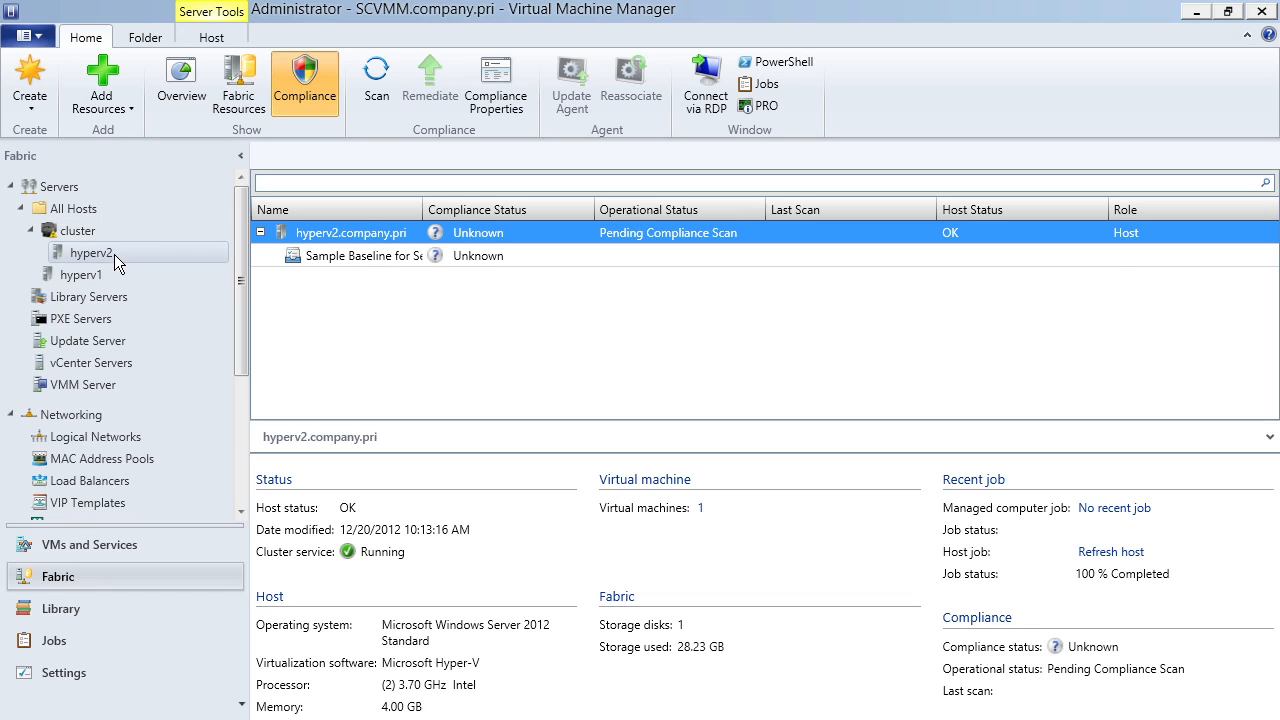
Review hyperv1's Compliance Properties, confirming it is Compliant with the Security Updates baseline.
left_click(82, 274)
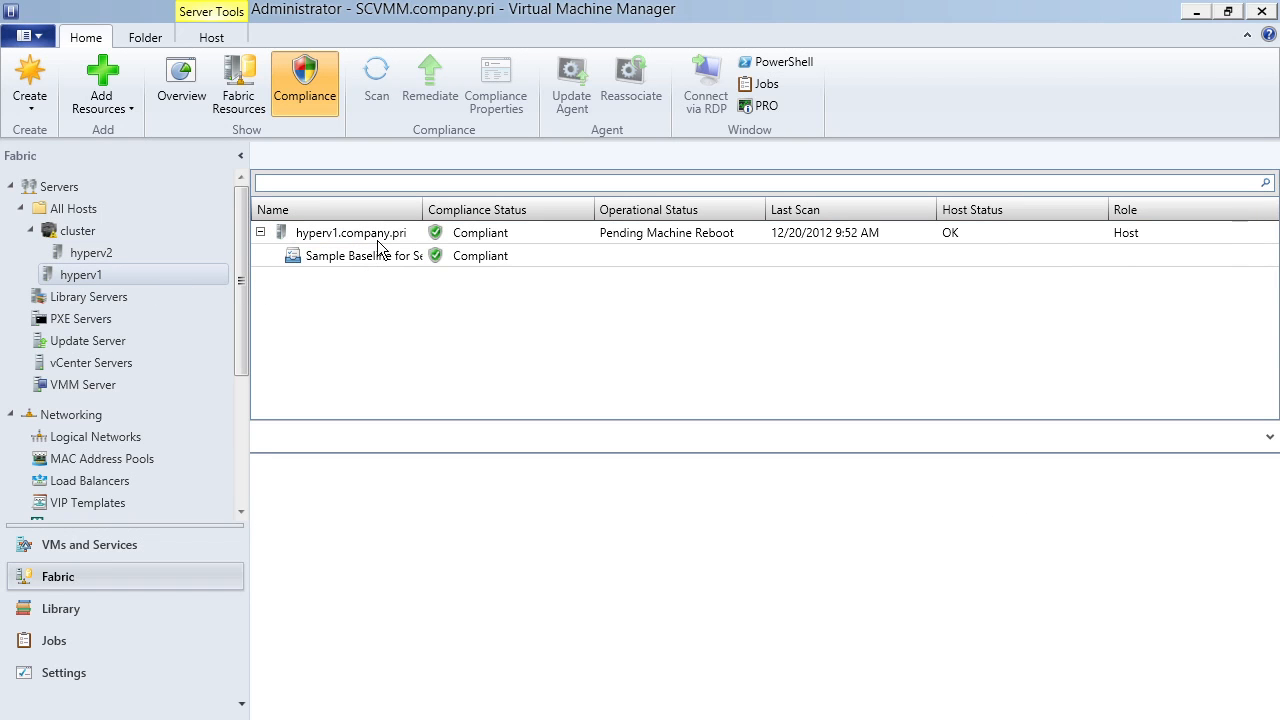
left_click(350, 232)
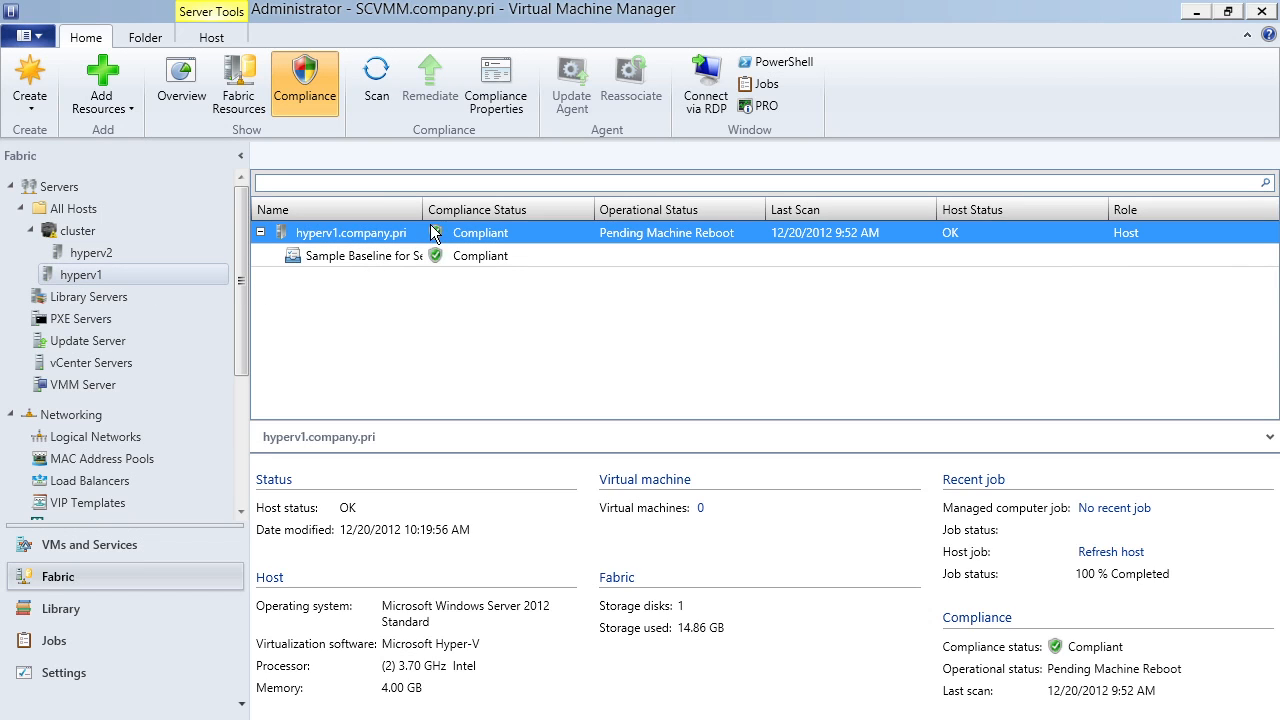
left_click(495, 83)
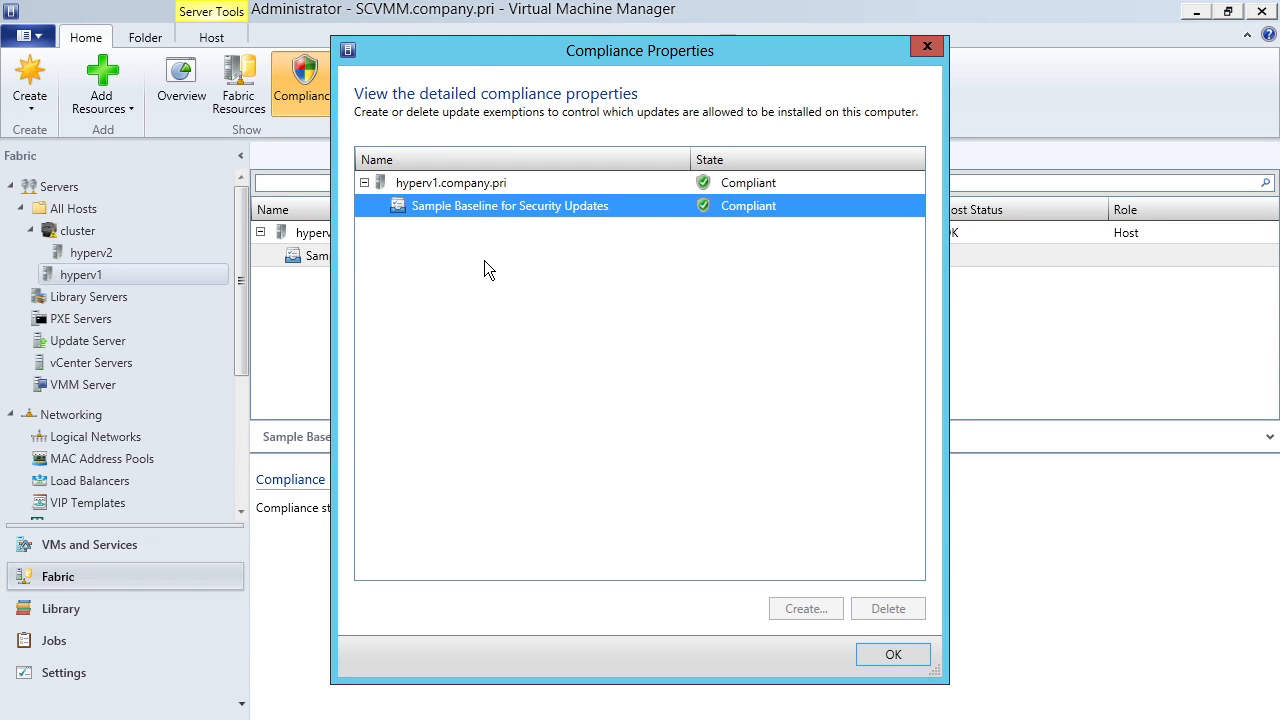
left_click(892, 654)
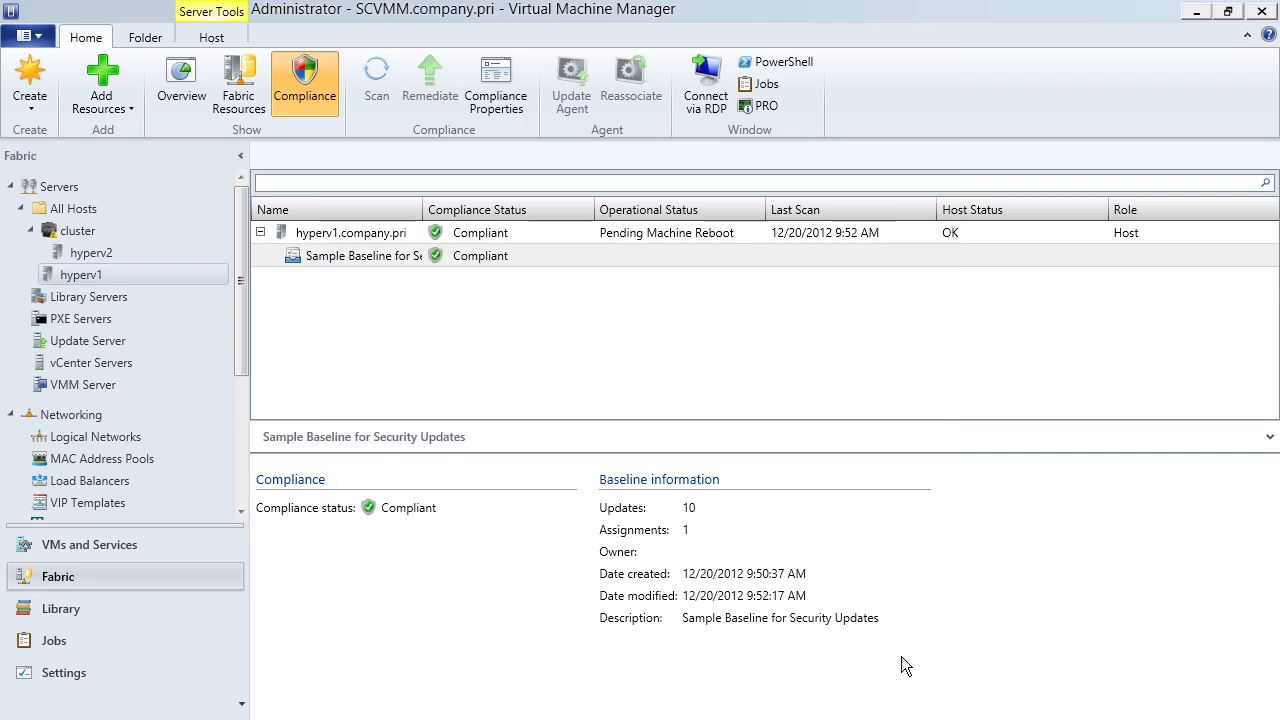
left_click(358, 255)
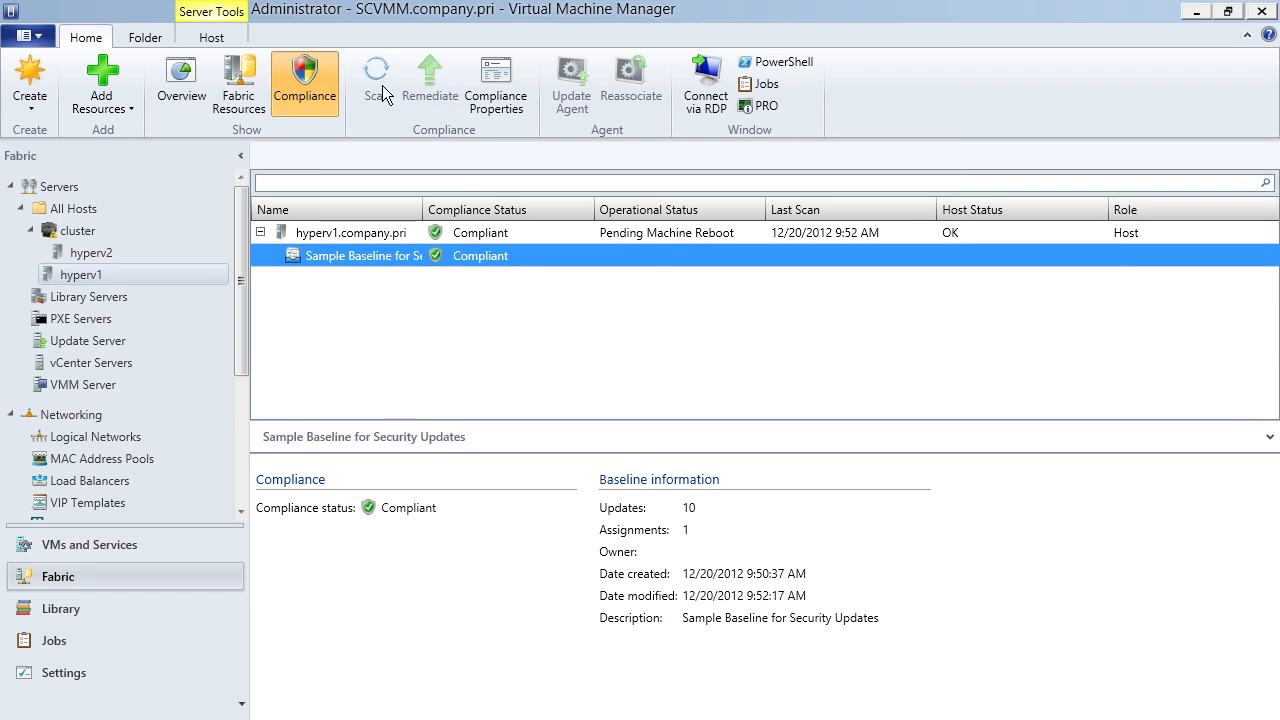
mouse_move(429, 85)
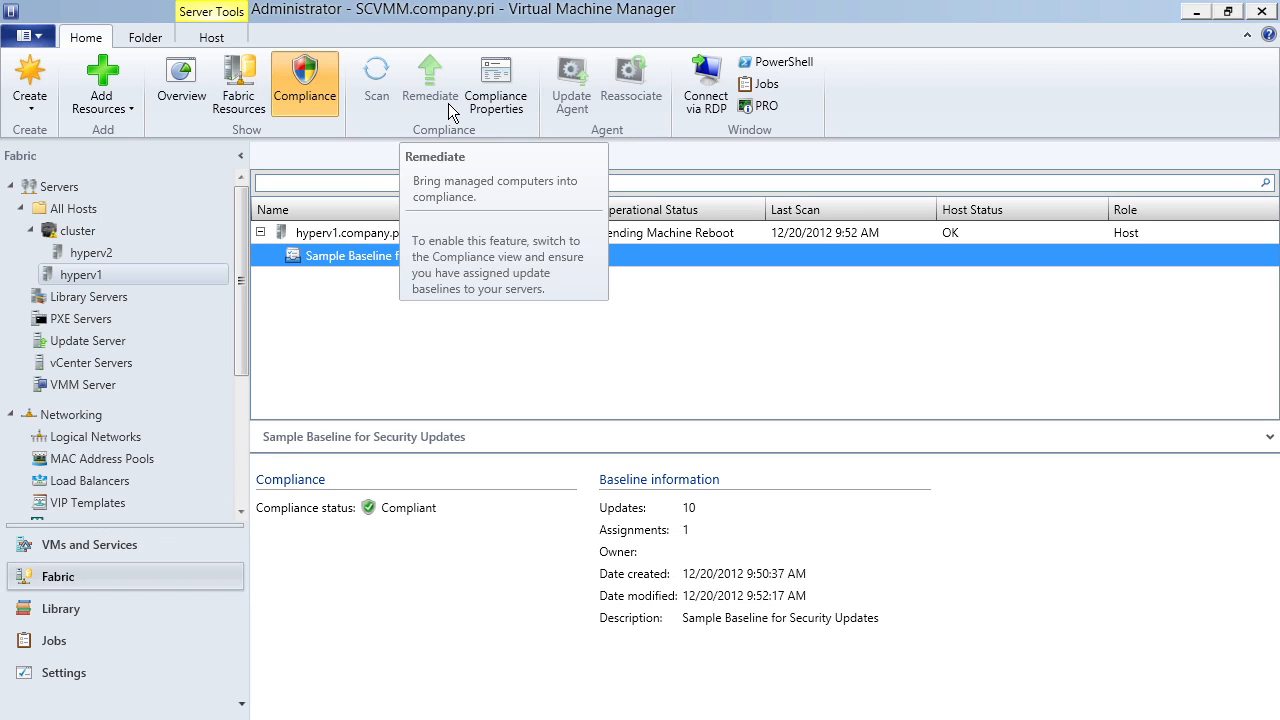
mouse_move(378, 361)
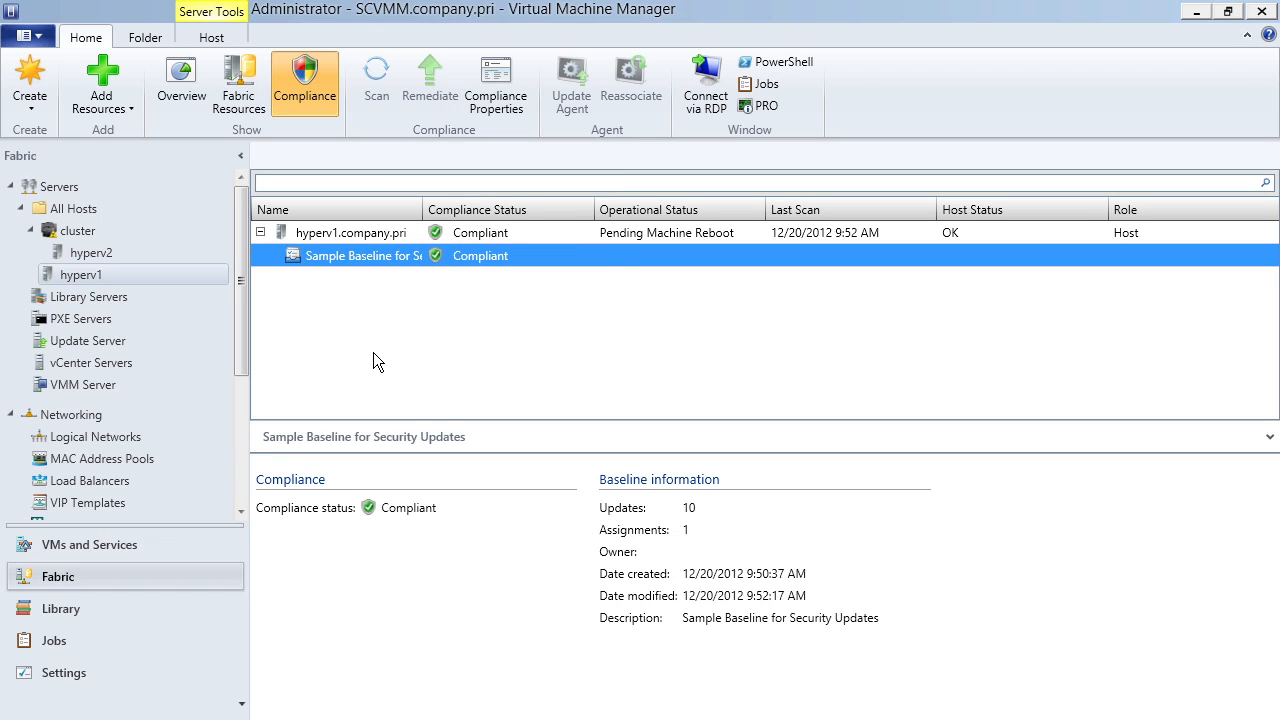